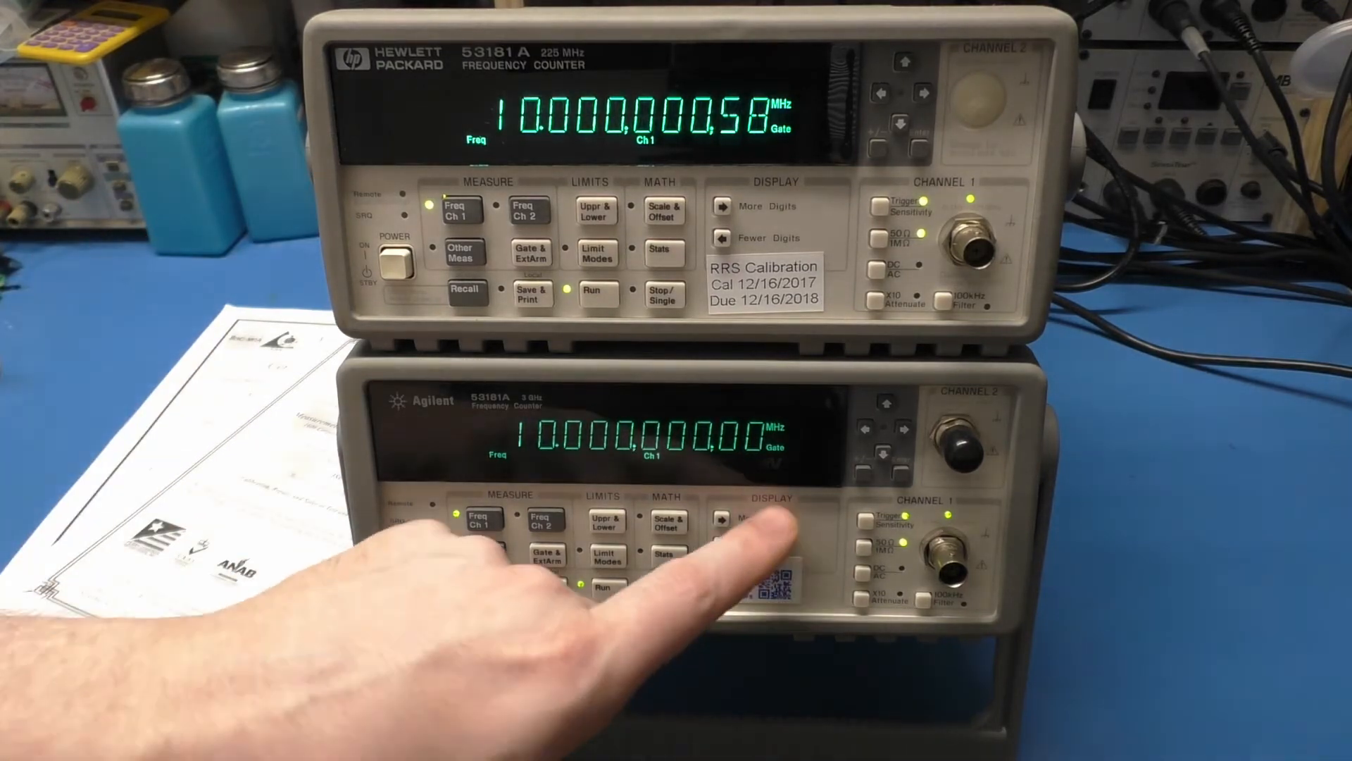
mouse_move(172, 216)
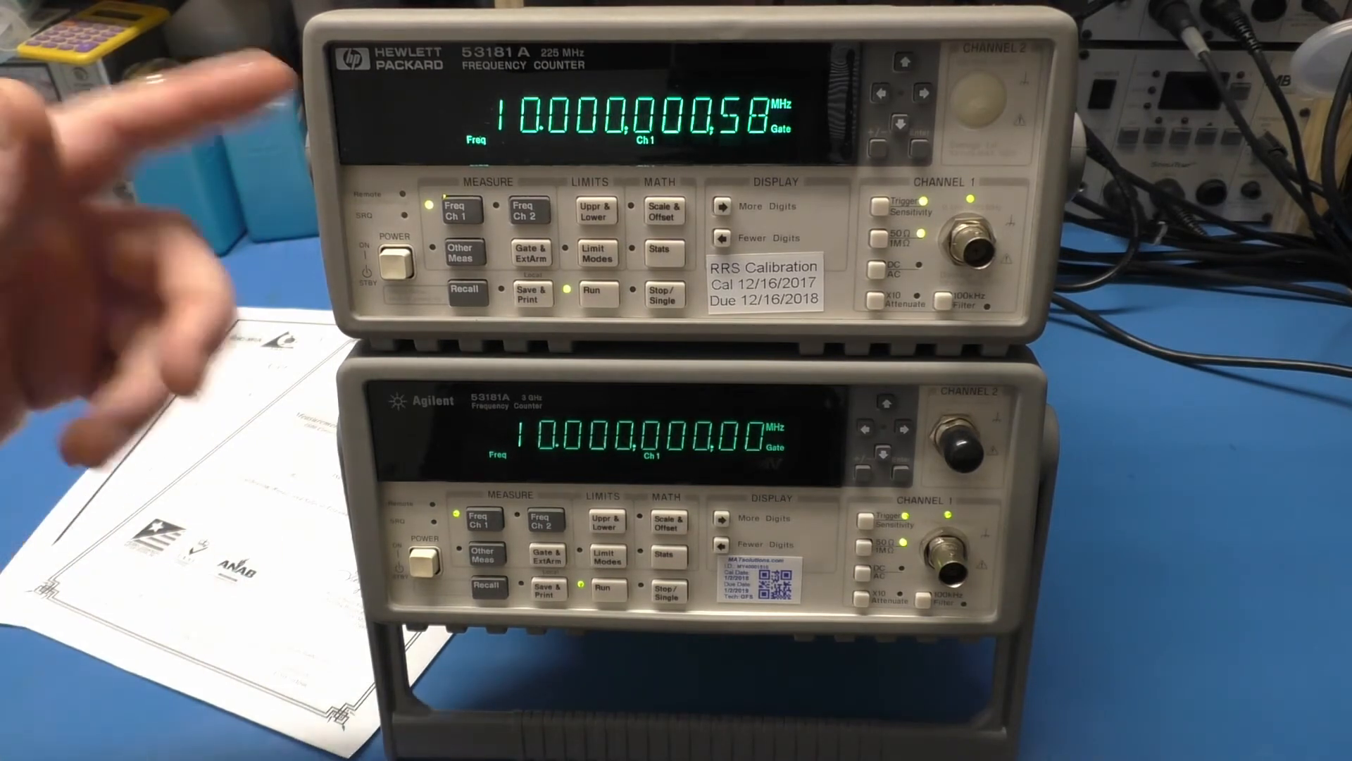
mouse_move(130, 260)
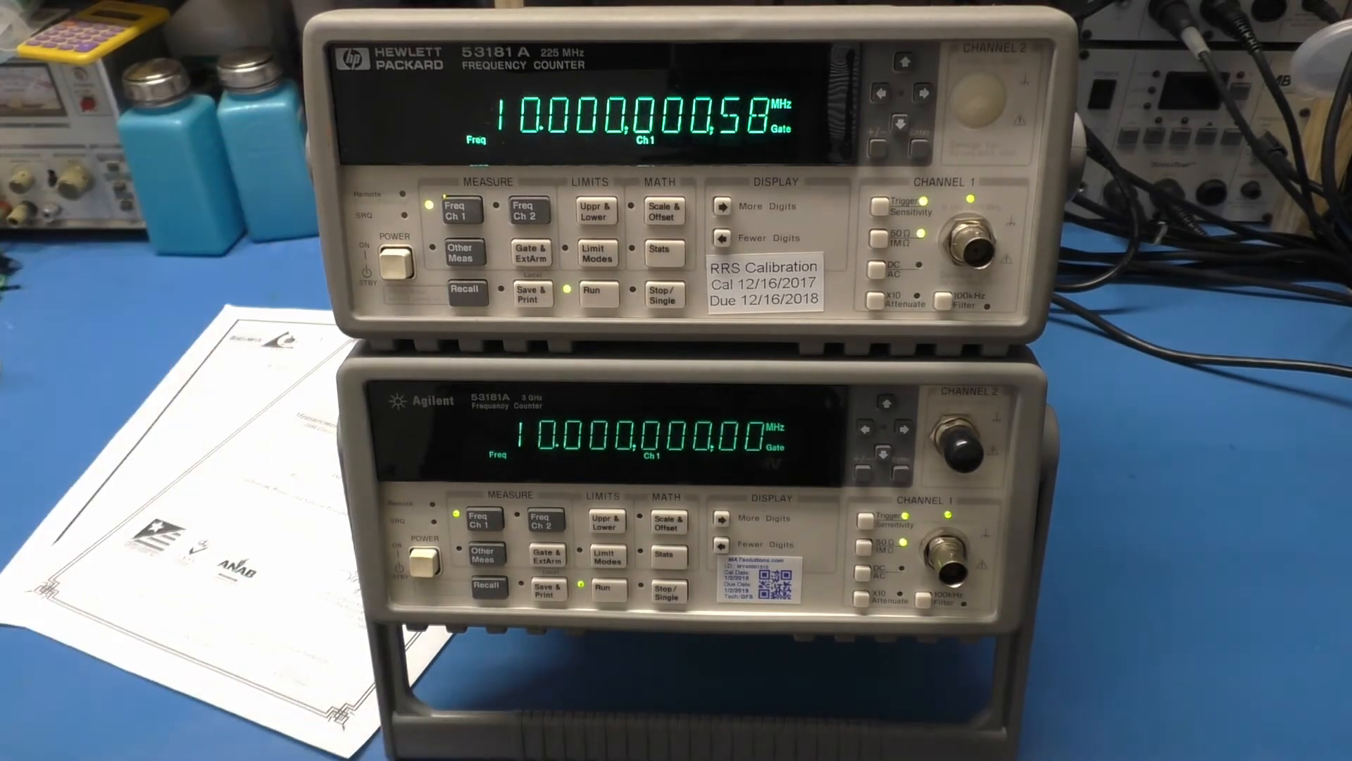